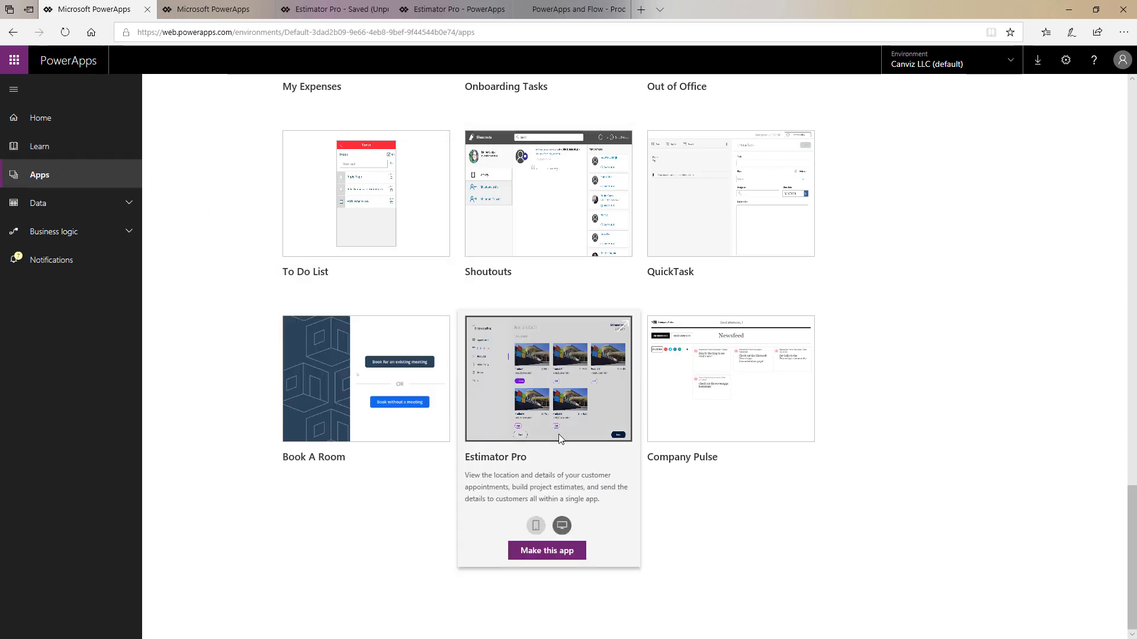
{"action": "mouse_move", "coordinate": [536, 525]}
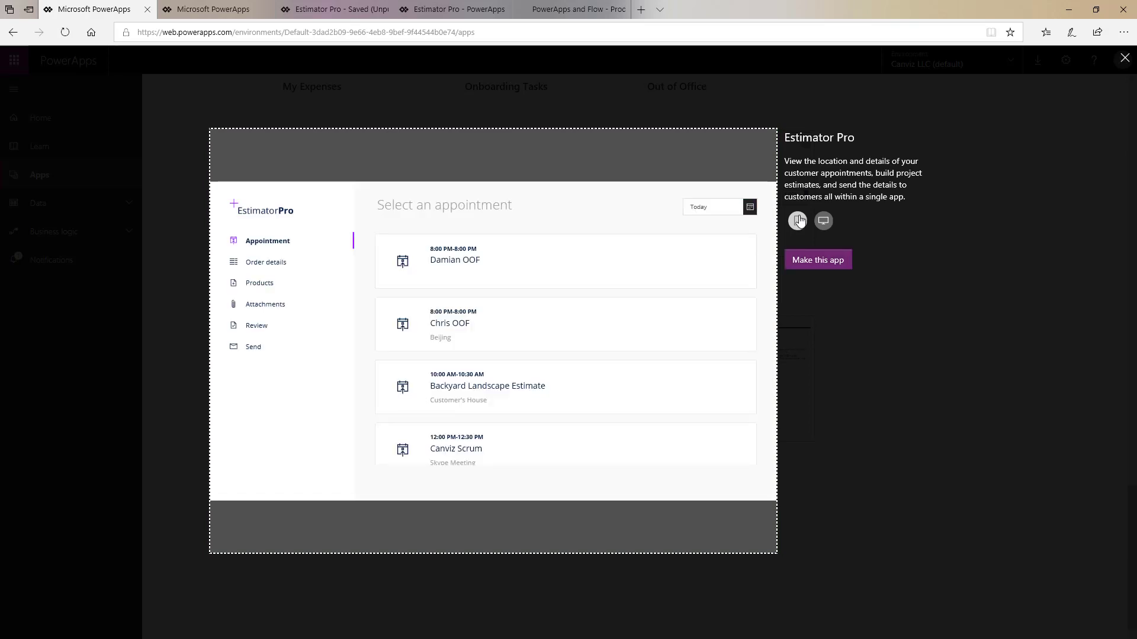
Step: Preview the Estimator Pro sample in its phone layout showing today's appointments
{"action": "left_click", "coordinate": [797, 221]}
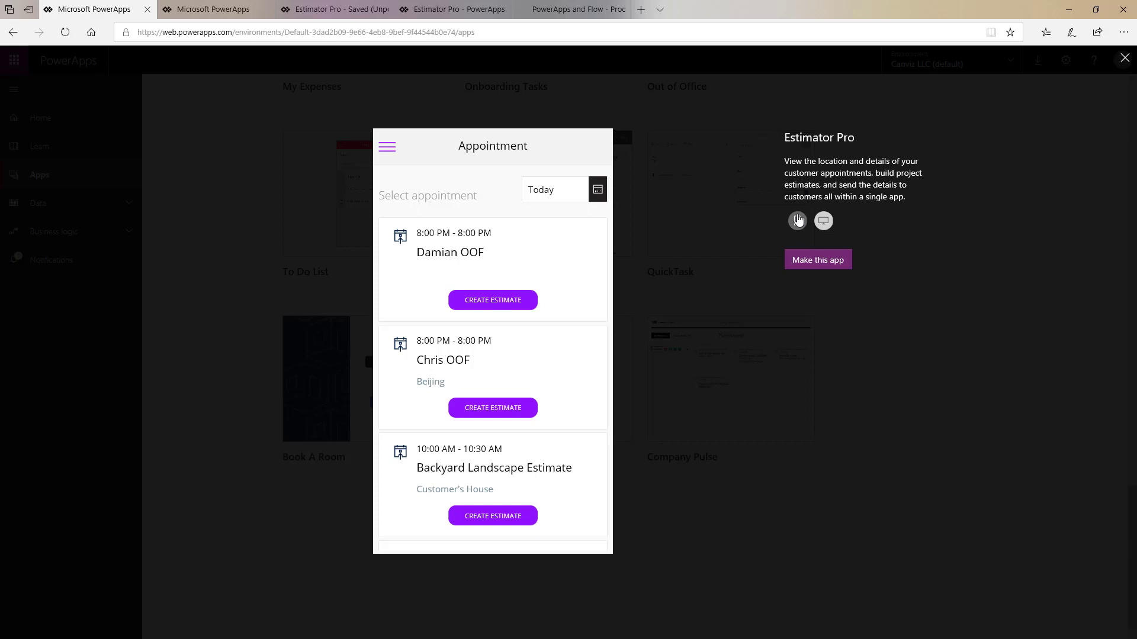
{"action": "mouse_move", "coordinate": [774, 205]}
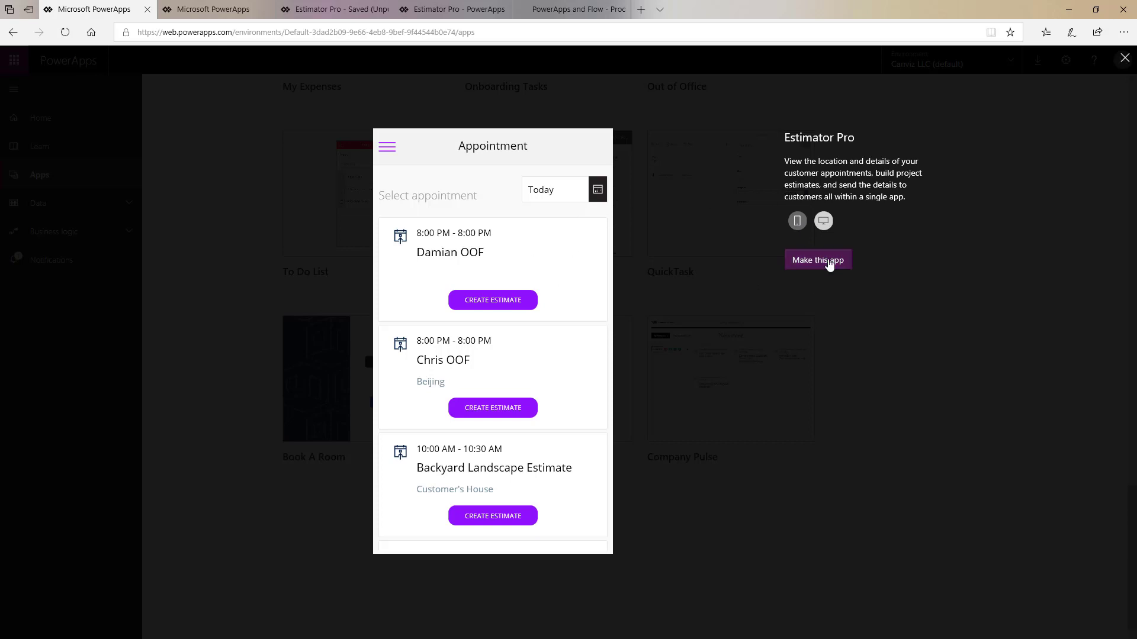
{"action": "mouse_move", "coordinate": [831, 266]}
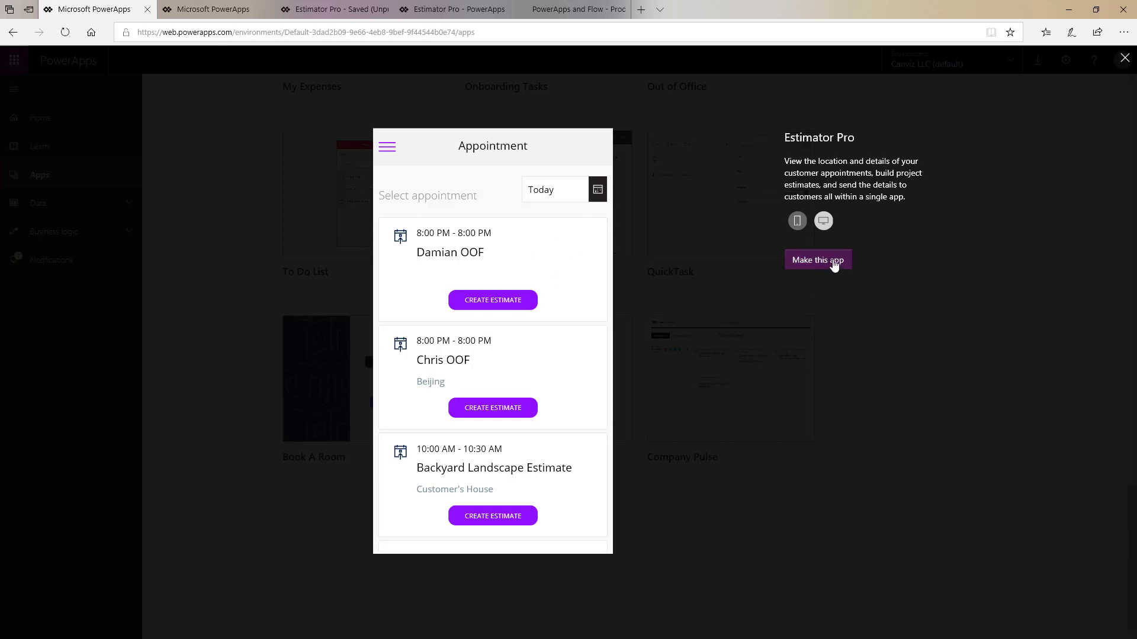
{"action": "mouse_move", "coordinate": [769, 210]}
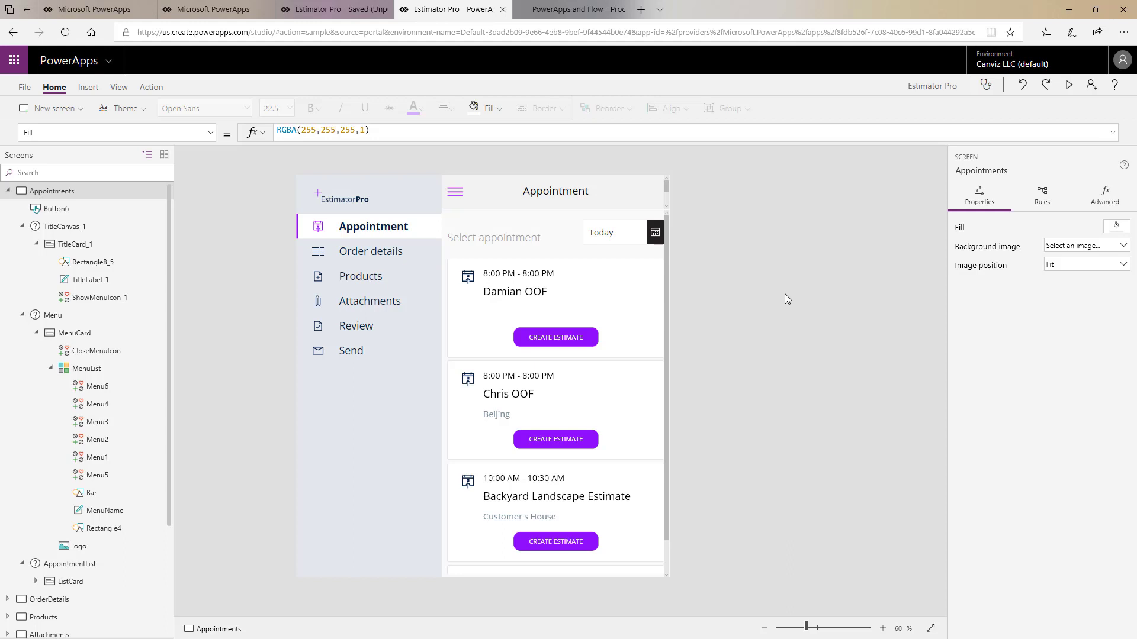
{"action": "left_click", "coordinate": [1068, 86]}
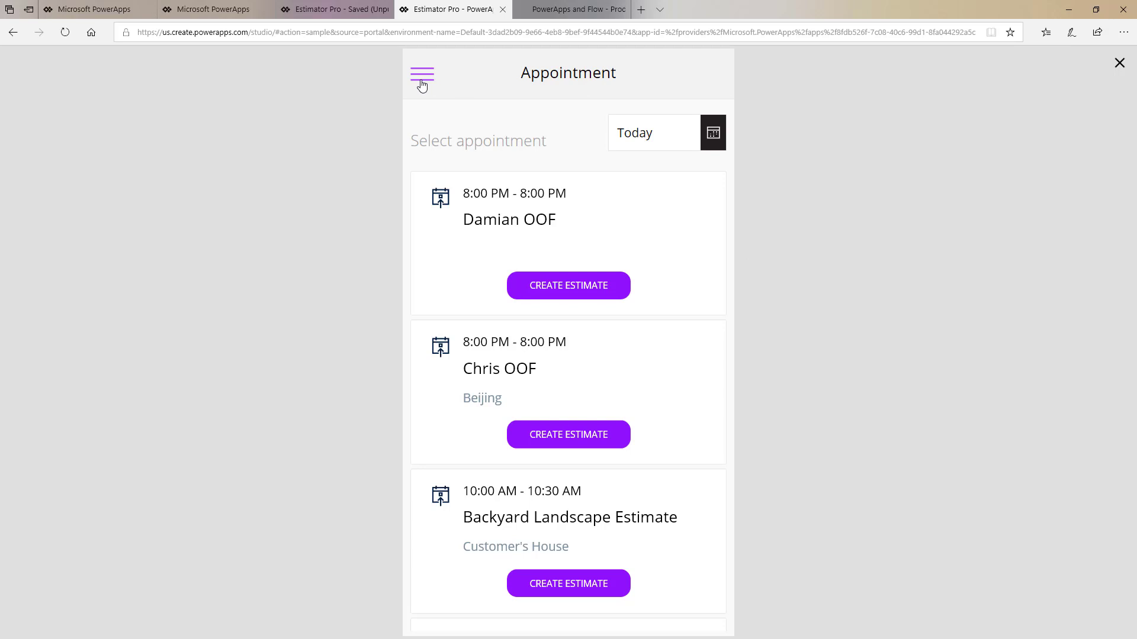
{"action": "left_click", "coordinate": [422, 75]}
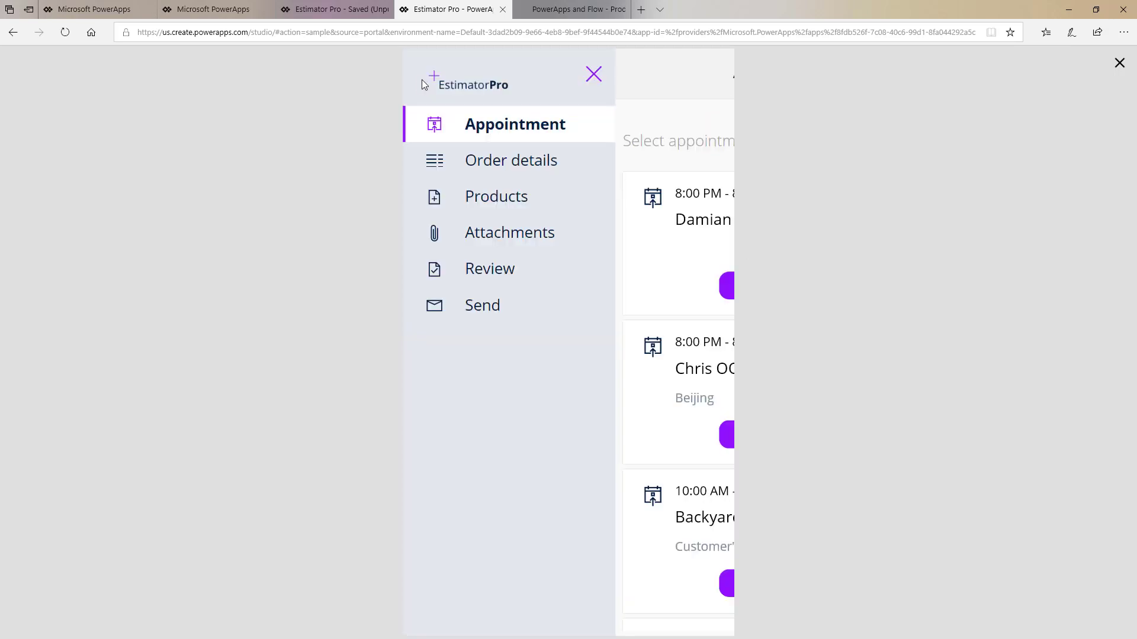
{"action": "mouse_move", "coordinate": [627, 121]}
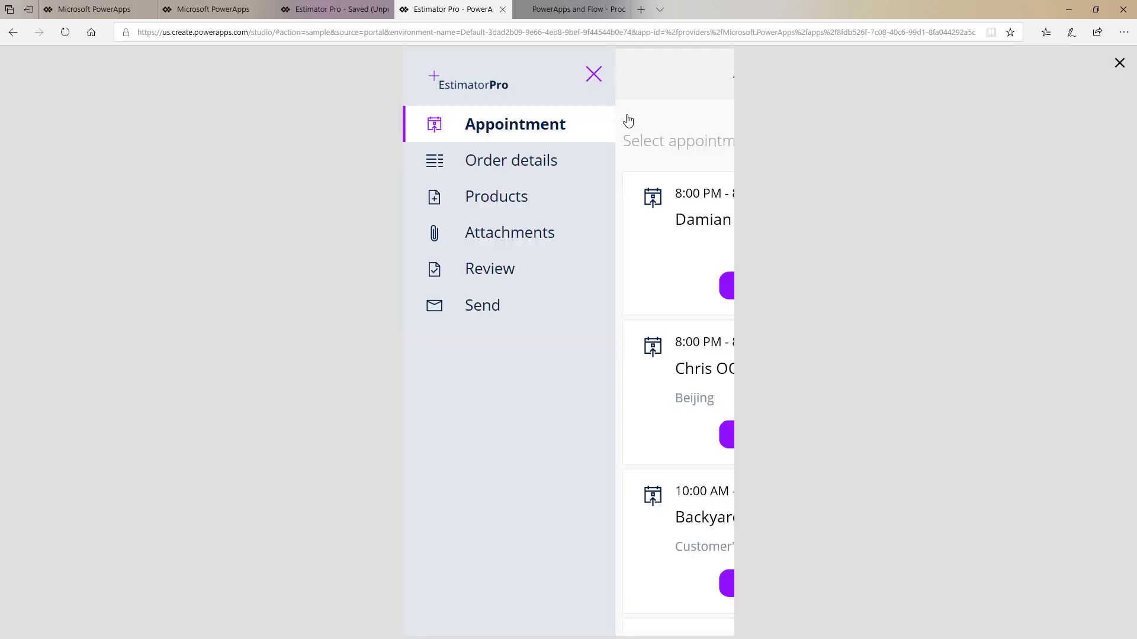
{"action": "mouse_move", "coordinate": [751, 119]}
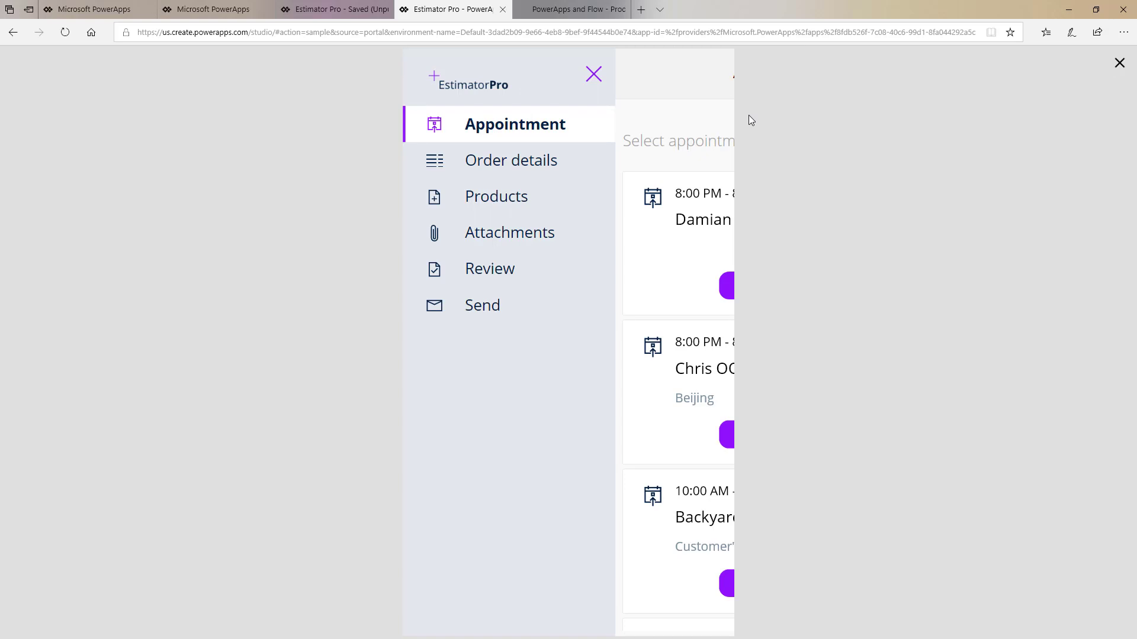
{"action": "mouse_move", "coordinate": [594, 74]}
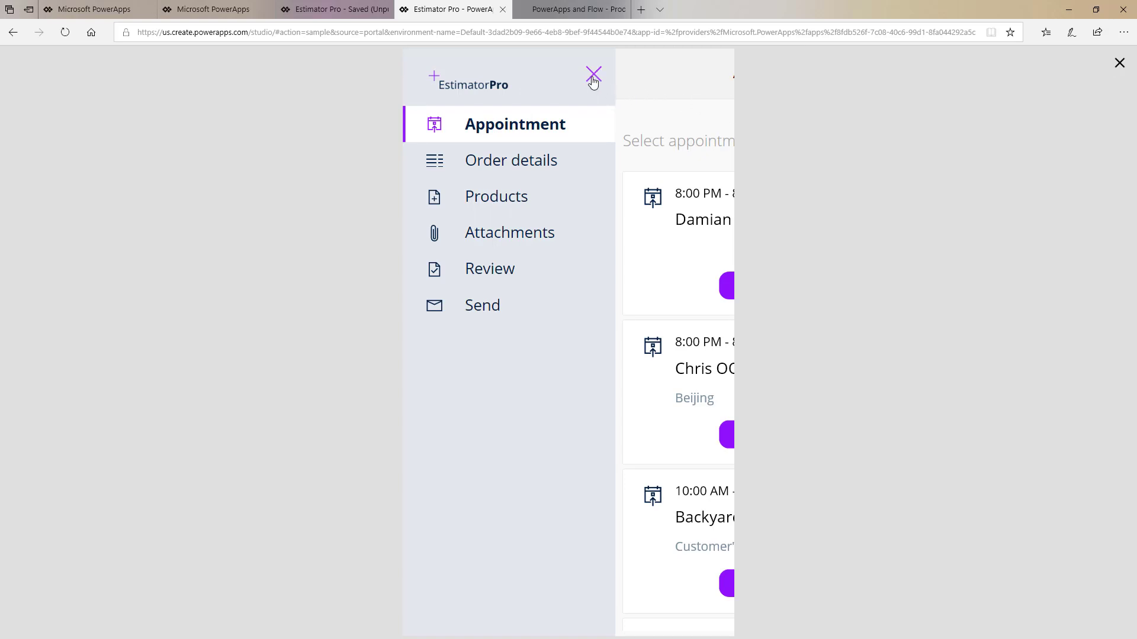
{"action": "left_click", "coordinate": [592, 74]}
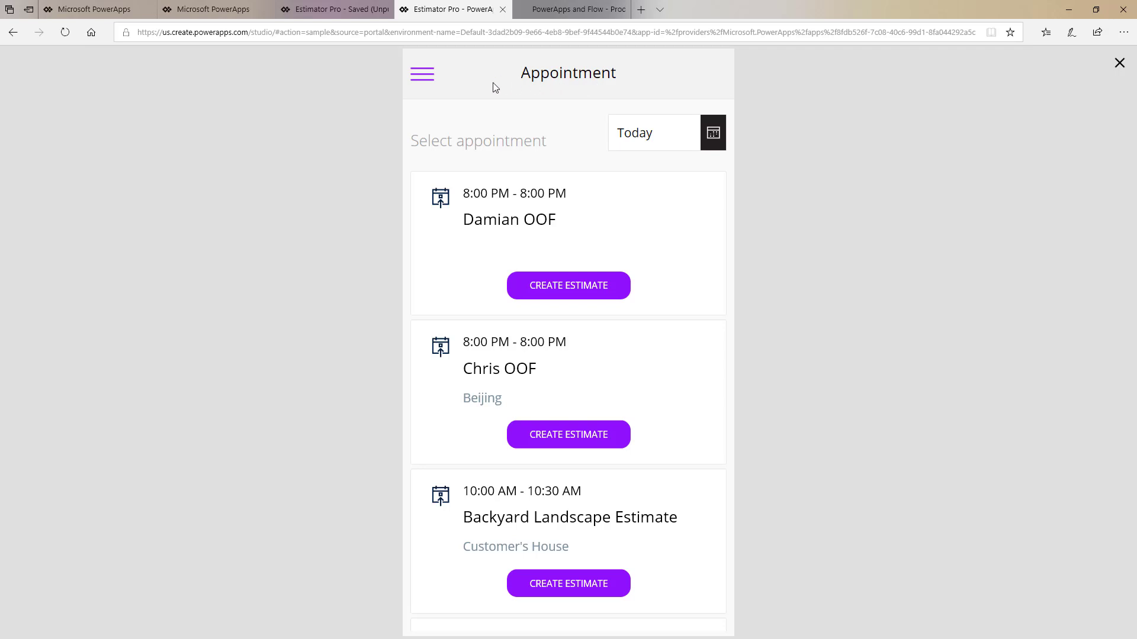
{"action": "left_click", "coordinate": [421, 73]}
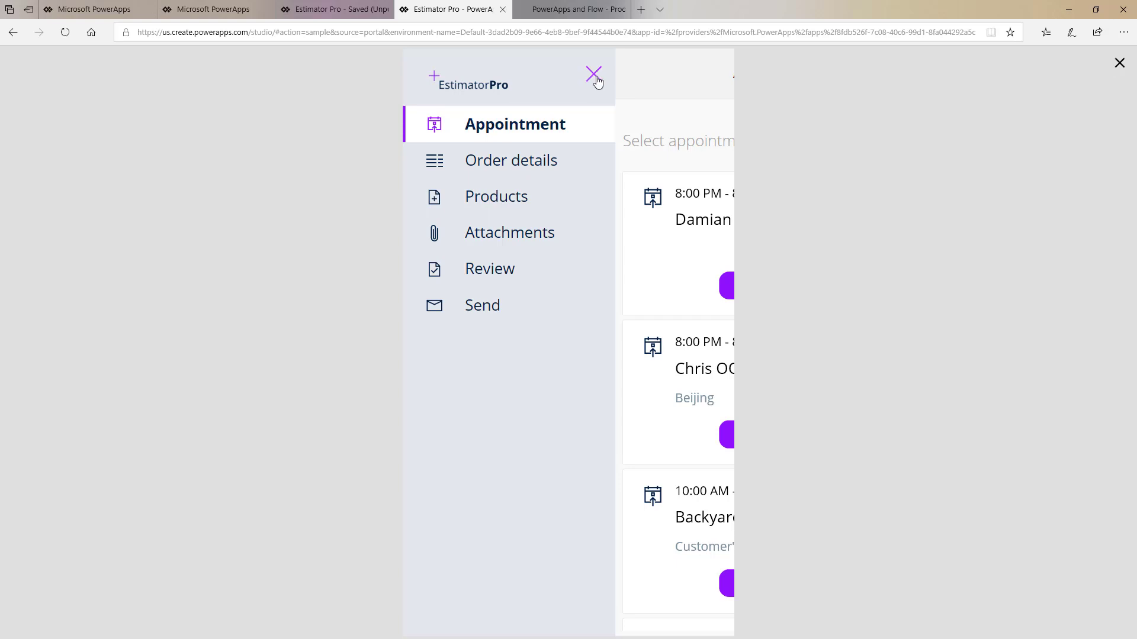
{"action": "left_click", "coordinate": [594, 76]}
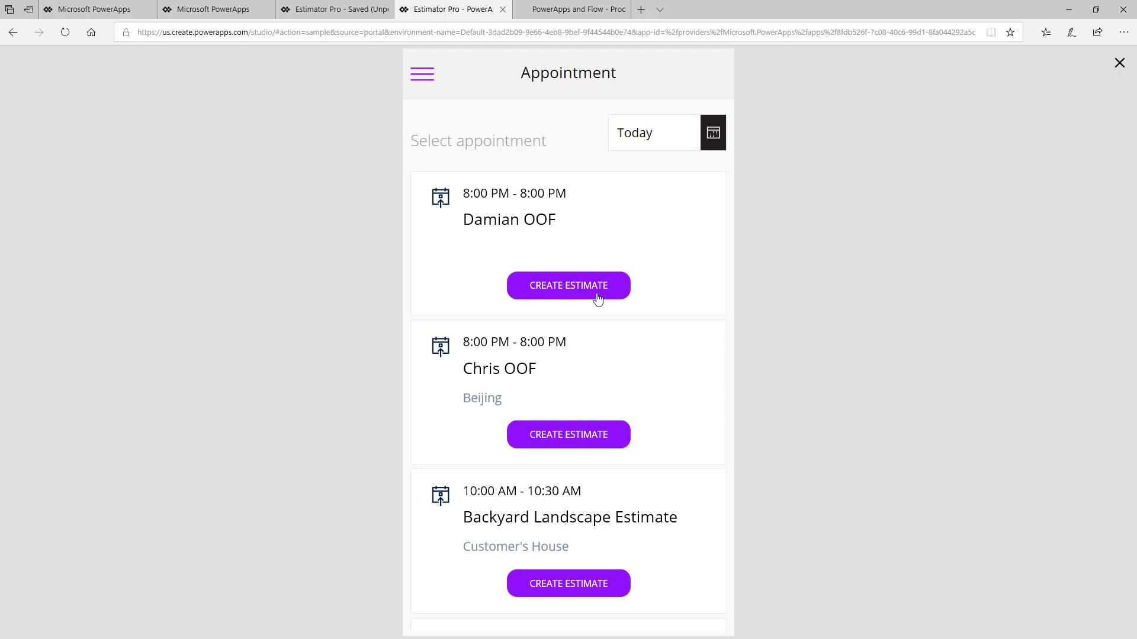
{"action": "key", "text": "Escape"}
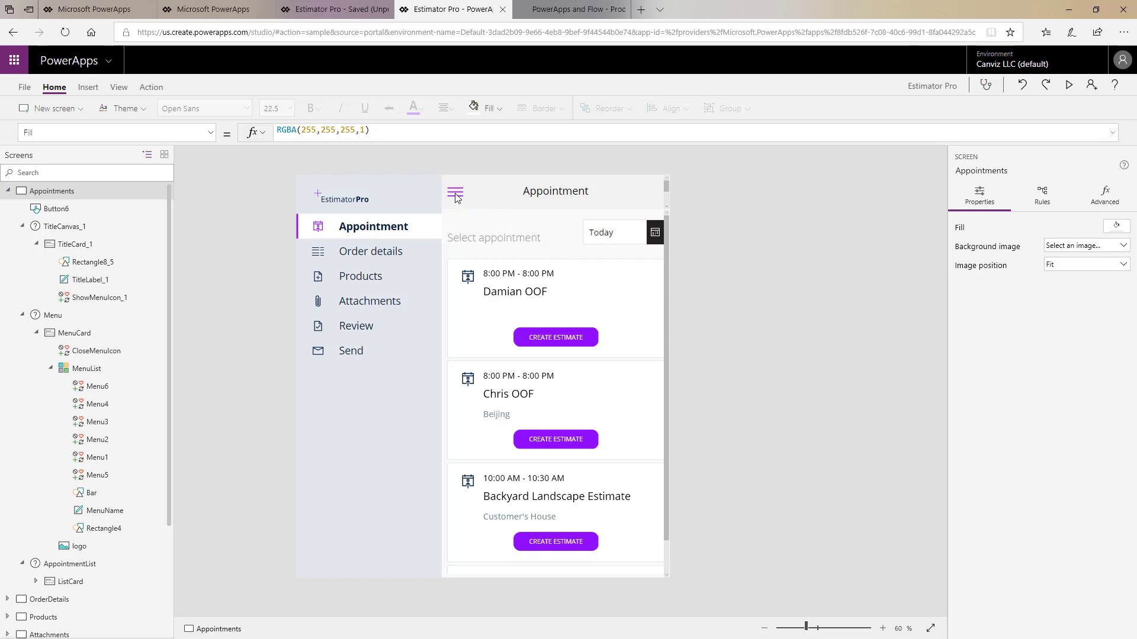
Step: Inspect the menu icon's OnSelect formula Set(ShowLeftMenu,!ShowLeftMenu), then select the first CREATE ESTIMATE button
{"action": "left_click", "coordinate": [455, 193]}
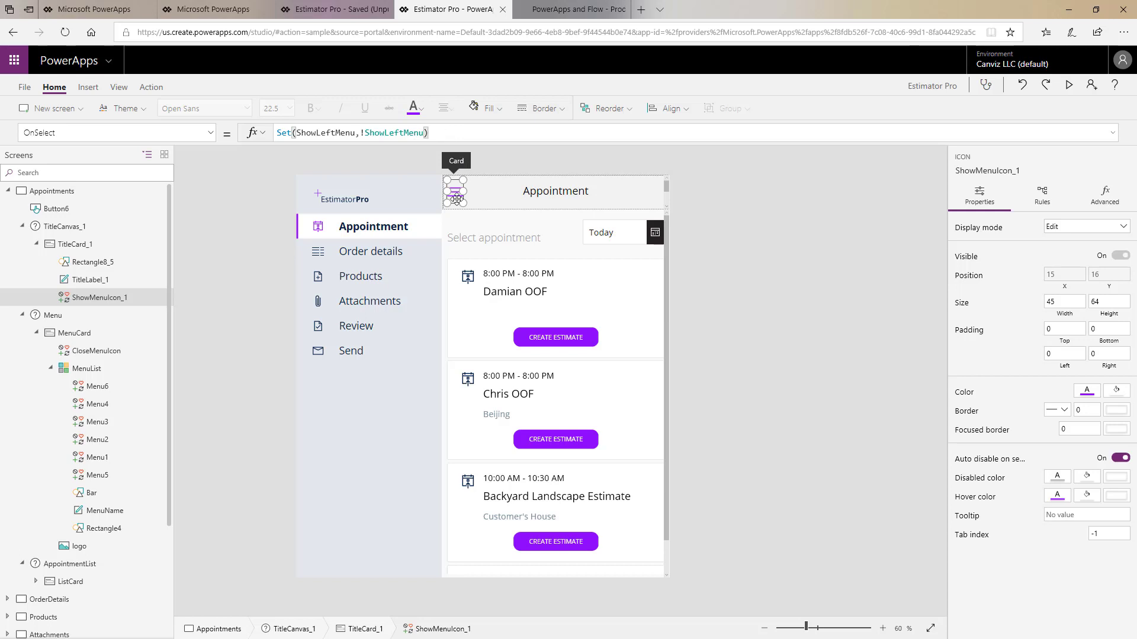
{"action": "mouse_move", "coordinate": [218, 257]}
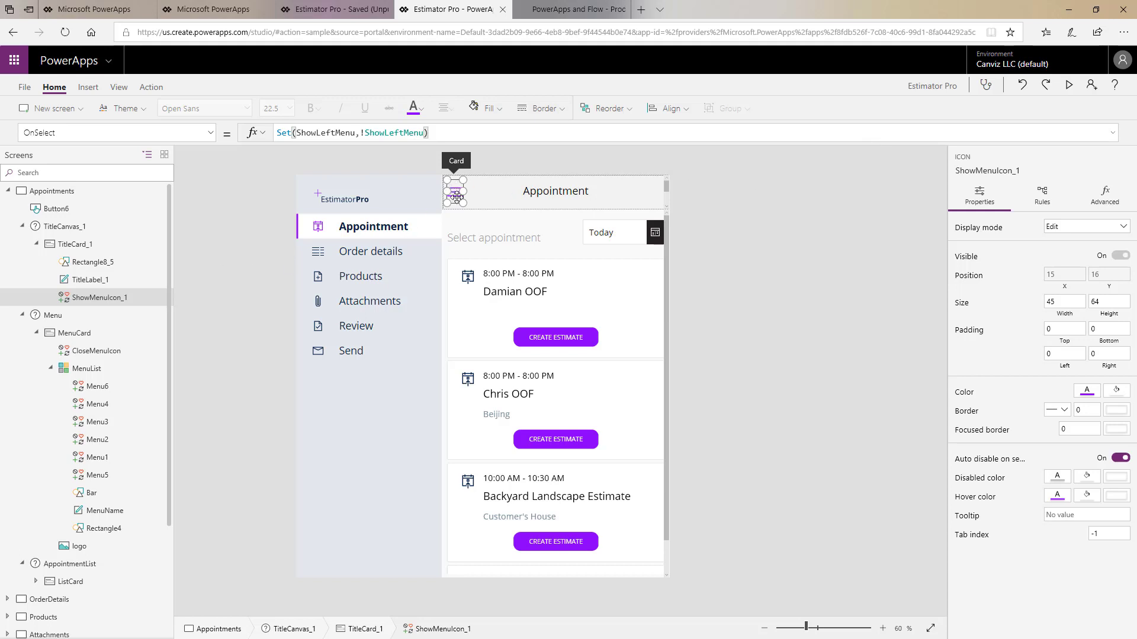
{"action": "mouse_move", "coordinate": [390, 345]}
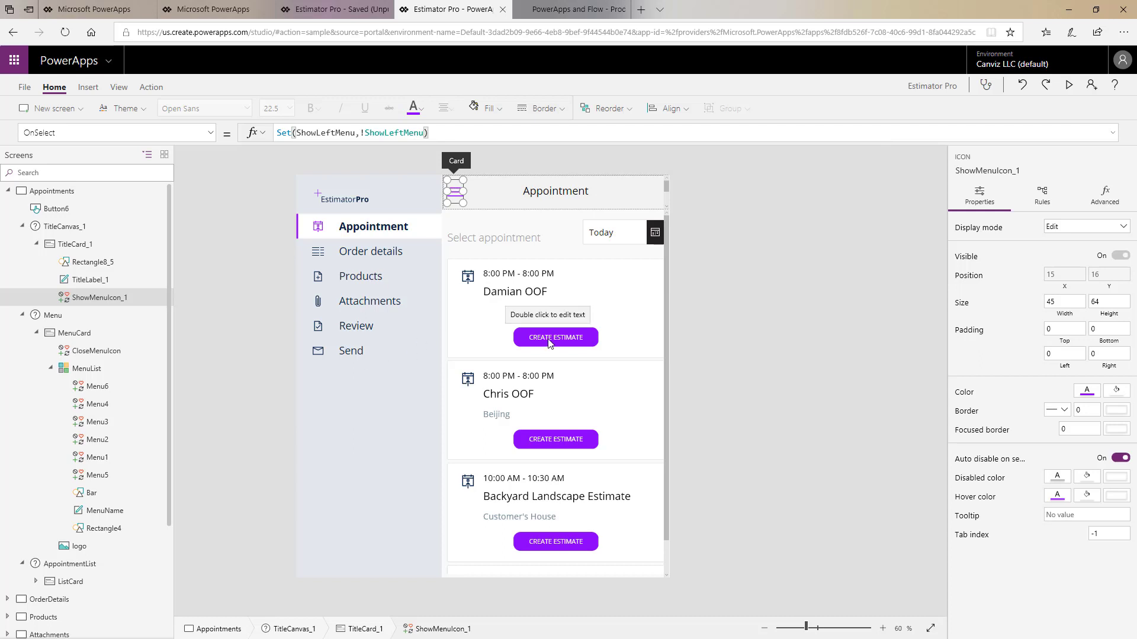
{"action": "left_click", "coordinate": [52, 315]}
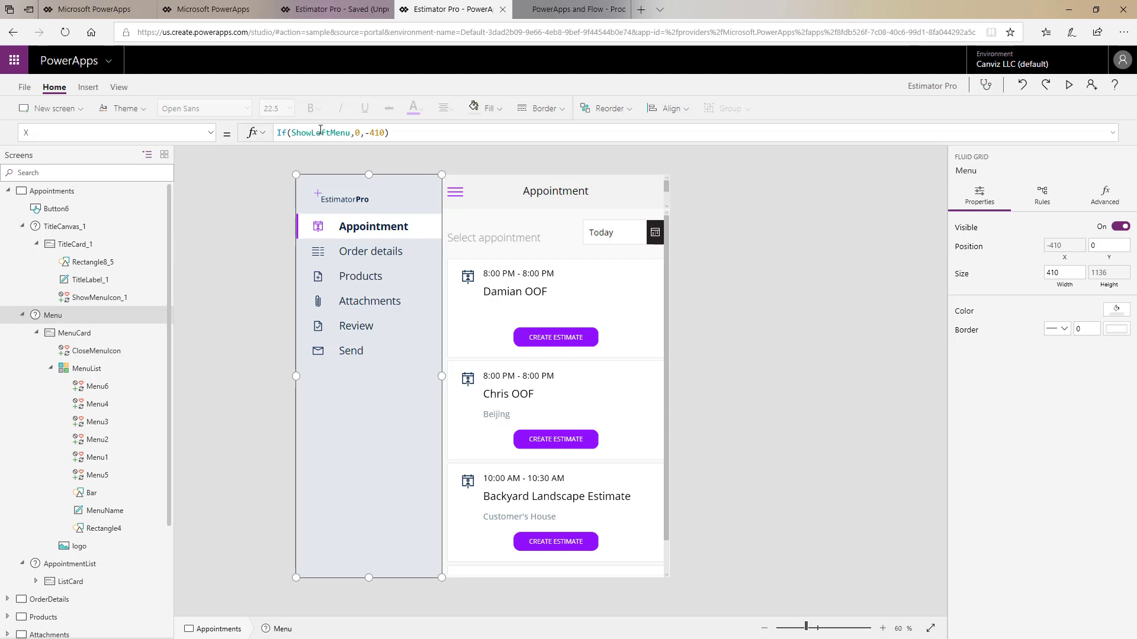
{"action": "left_click", "coordinate": [357, 133]}
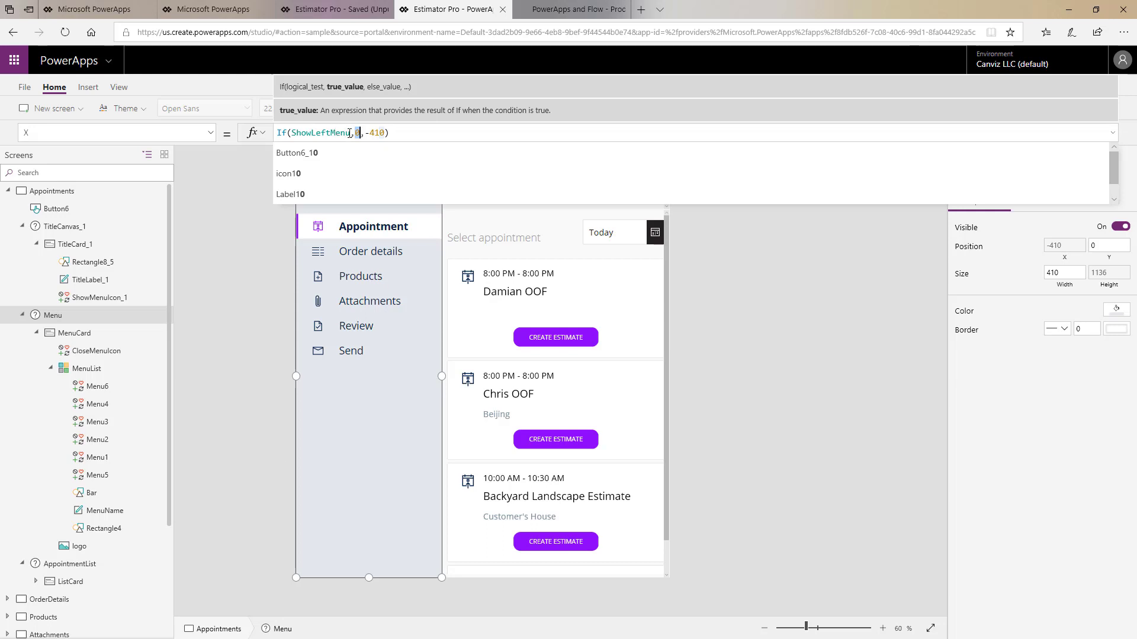
{"action": "left_click", "coordinate": [373, 133]}
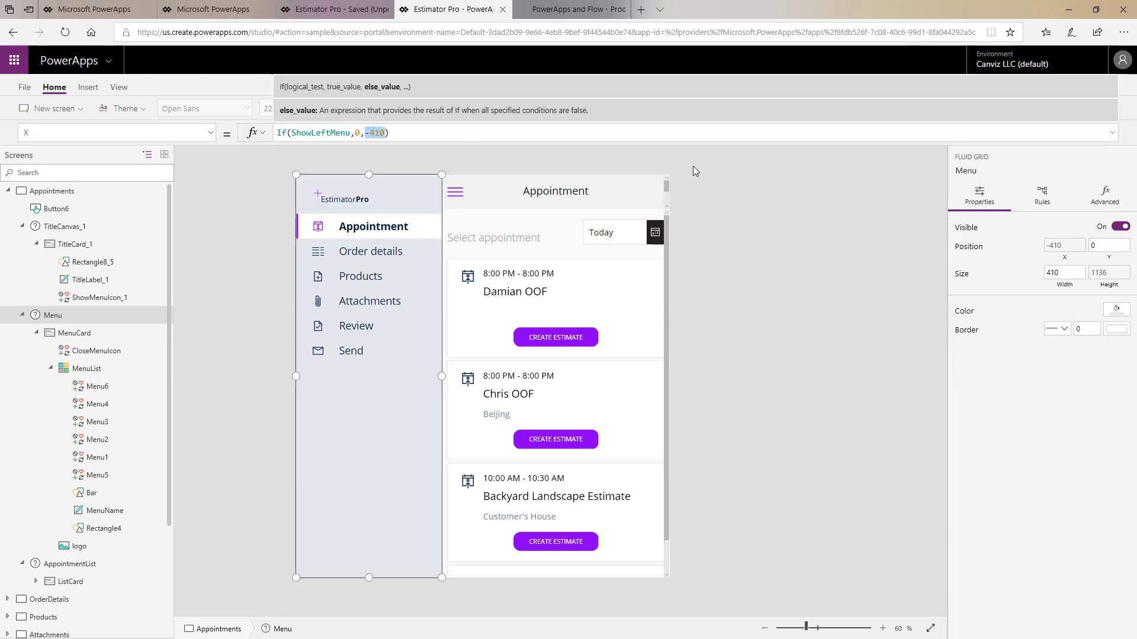
{"action": "mouse_move", "coordinate": [324, 193]}
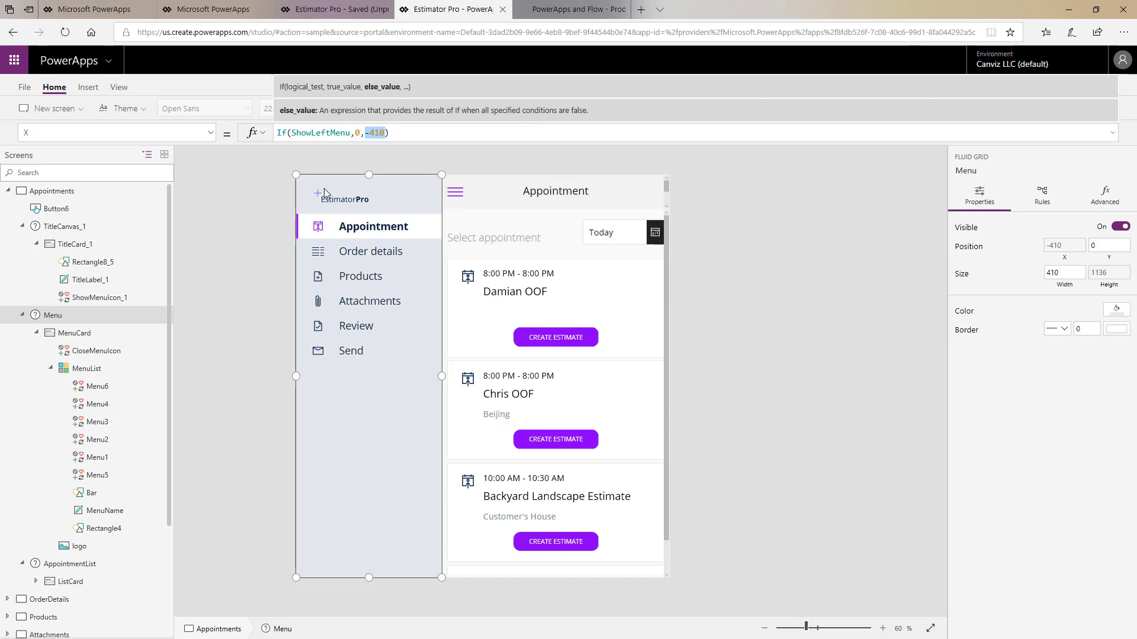
{"action": "mouse_move", "coordinate": [351, 197]}
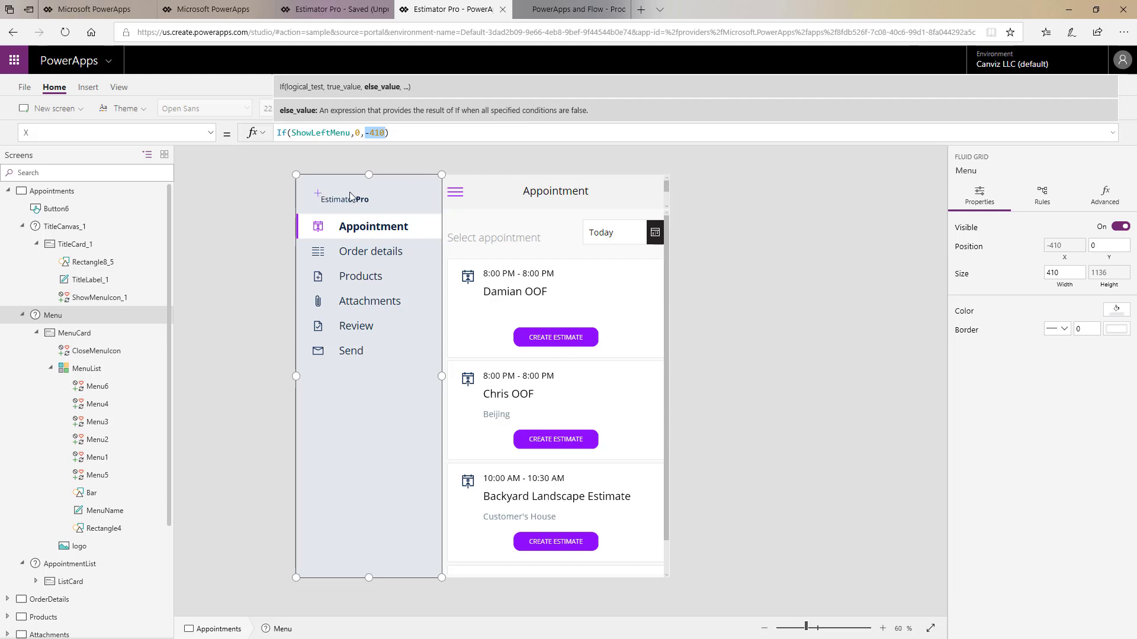
{"action": "mouse_move", "coordinate": [891, 174]}
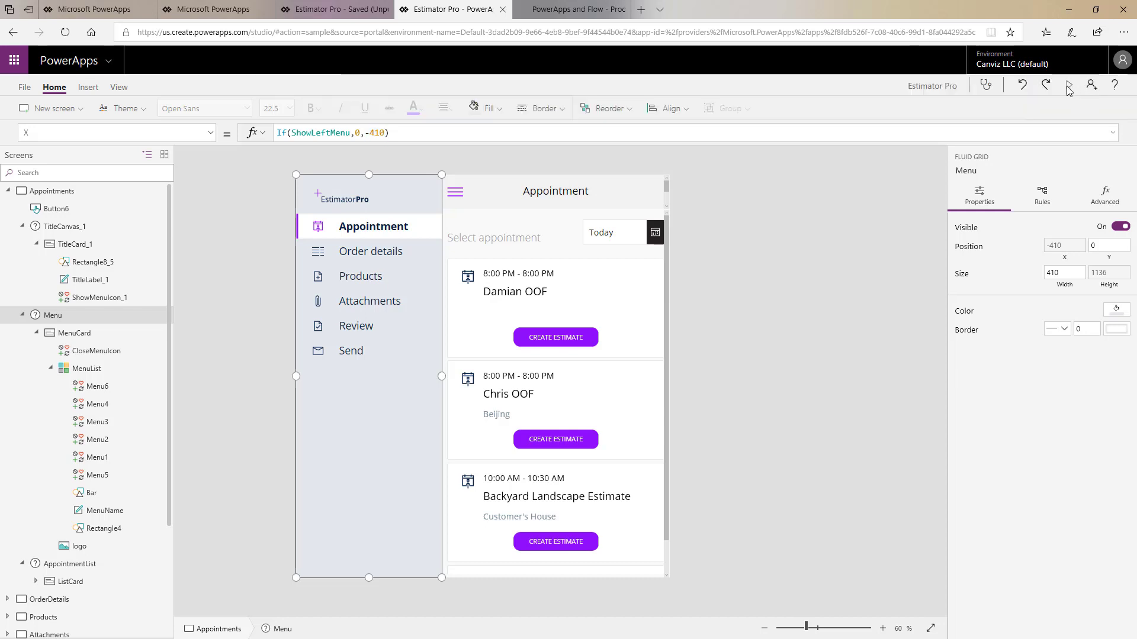
{"action": "left_click", "coordinate": [1068, 85]}
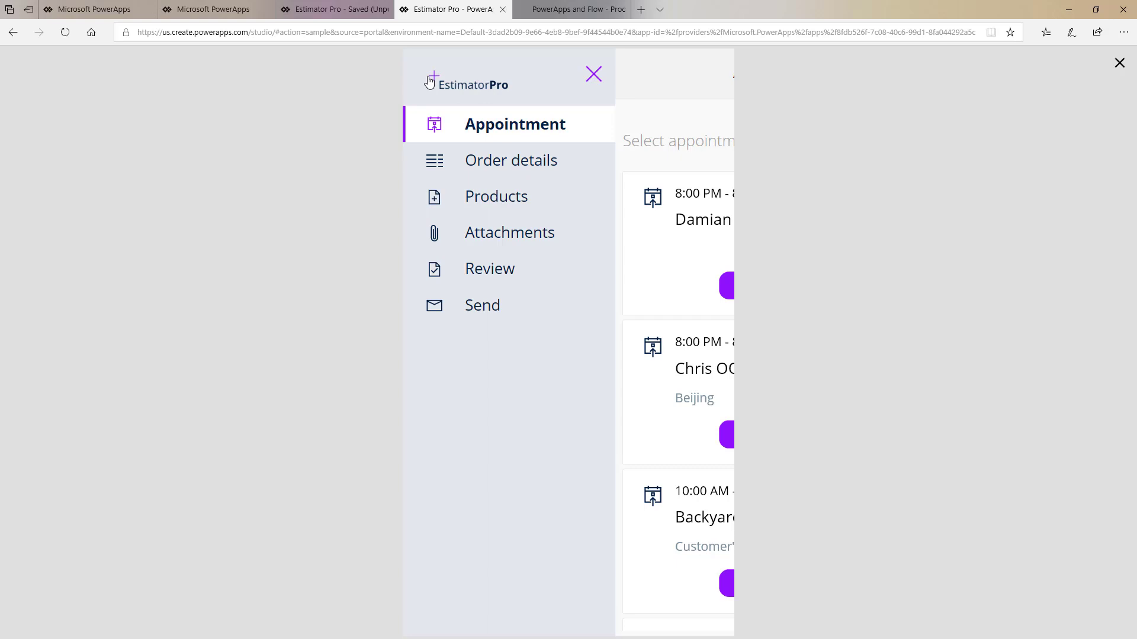
{"action": "mouse_move", "coordinate": [593, 75]}
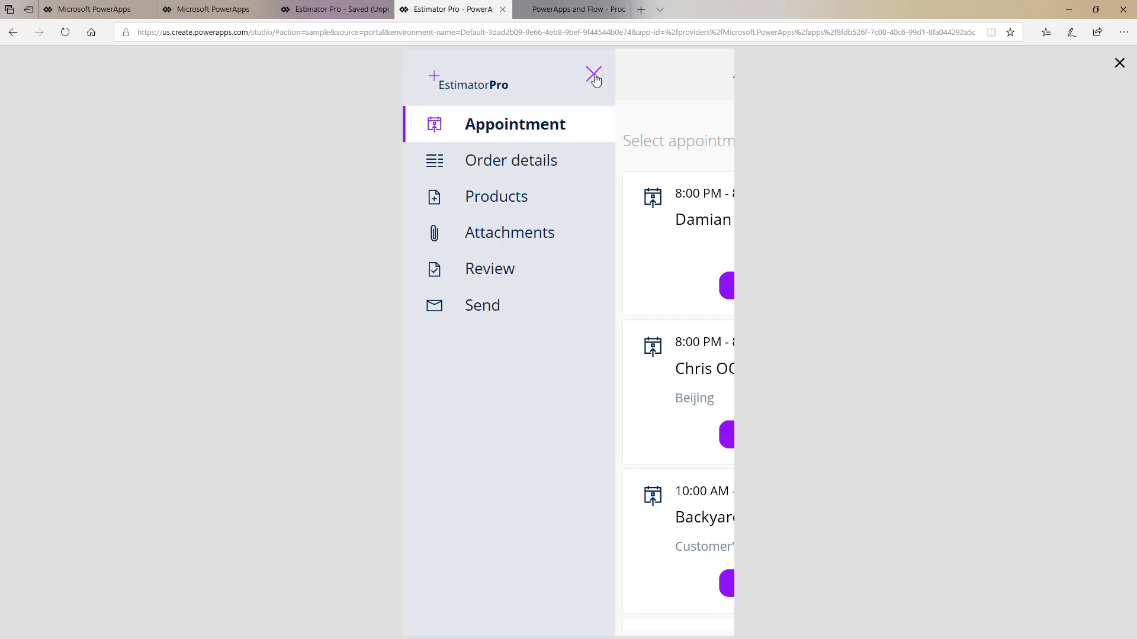
{"action": "left_click", "coordinate": [593, 78]}
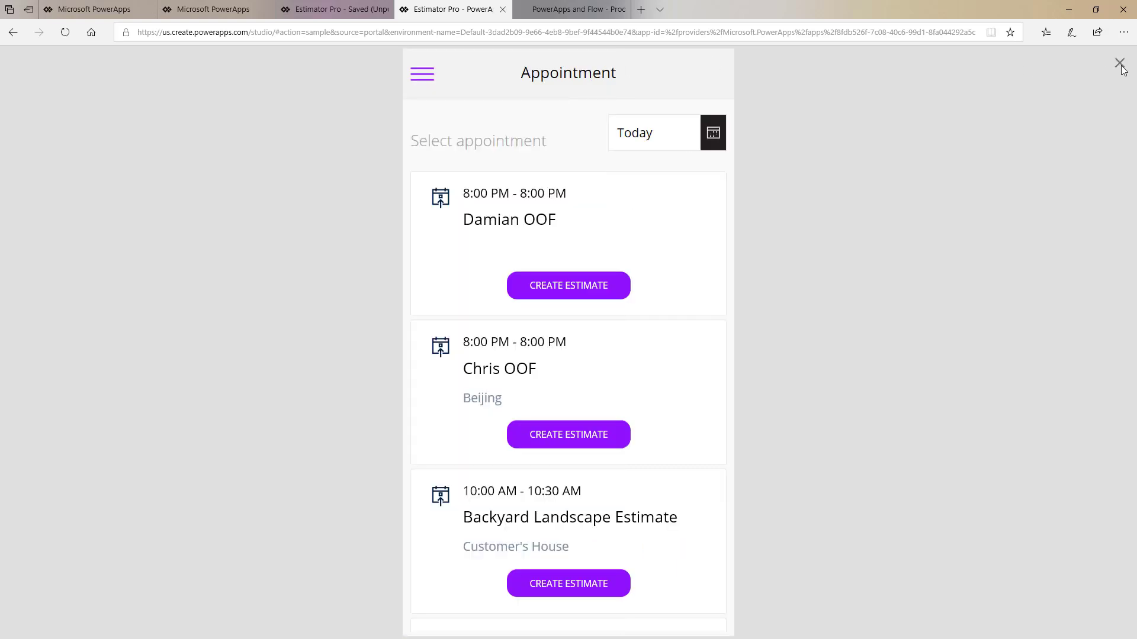
{"action": "left_click", "coordinate": [1119, 63]}
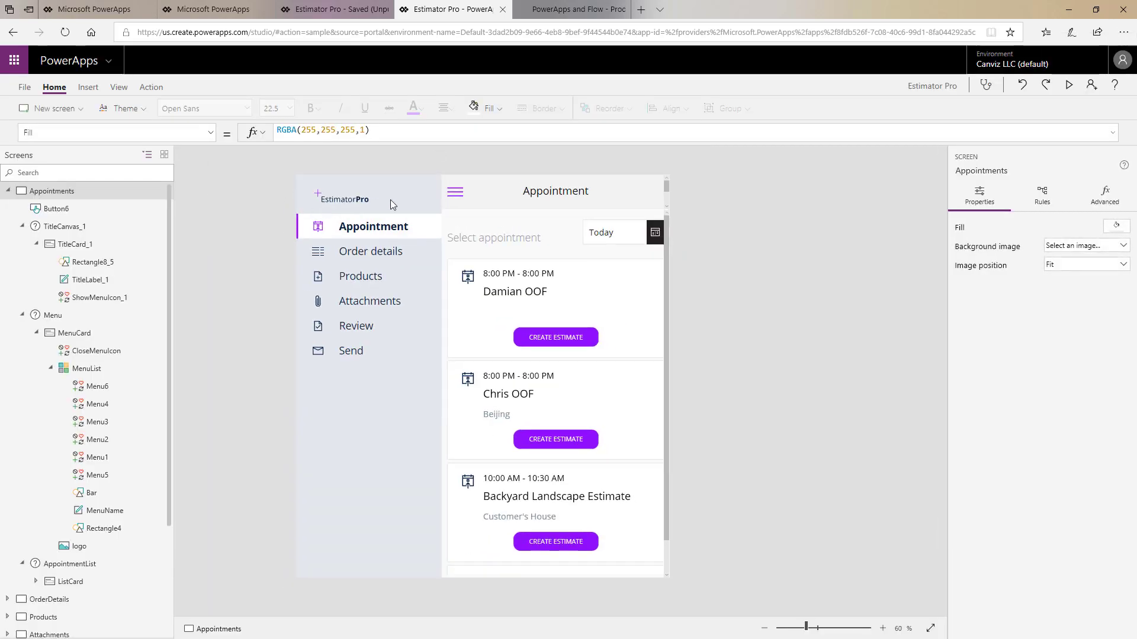
{"action": "mouse_move", "coordinate": [220, 378]}
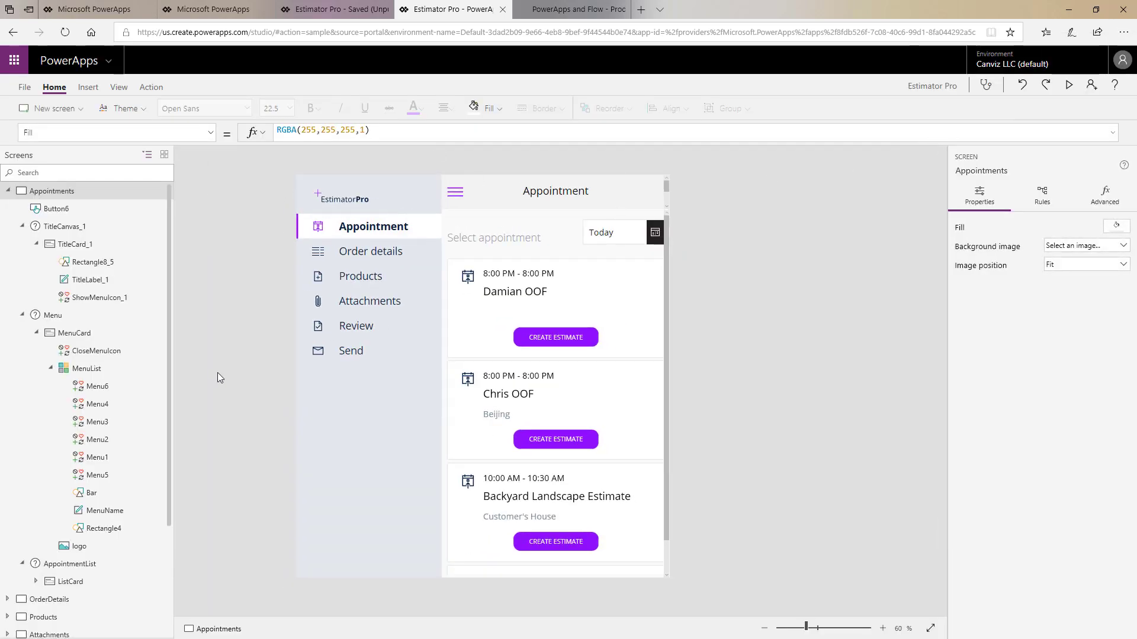
Step: Inspect CloseMenuIcon's OnSelect formula Set(ShowLeftMenu,false), highlighting the ShowLeftMenu variable
{"action": "left_click", "coordinate": [72, 332]}
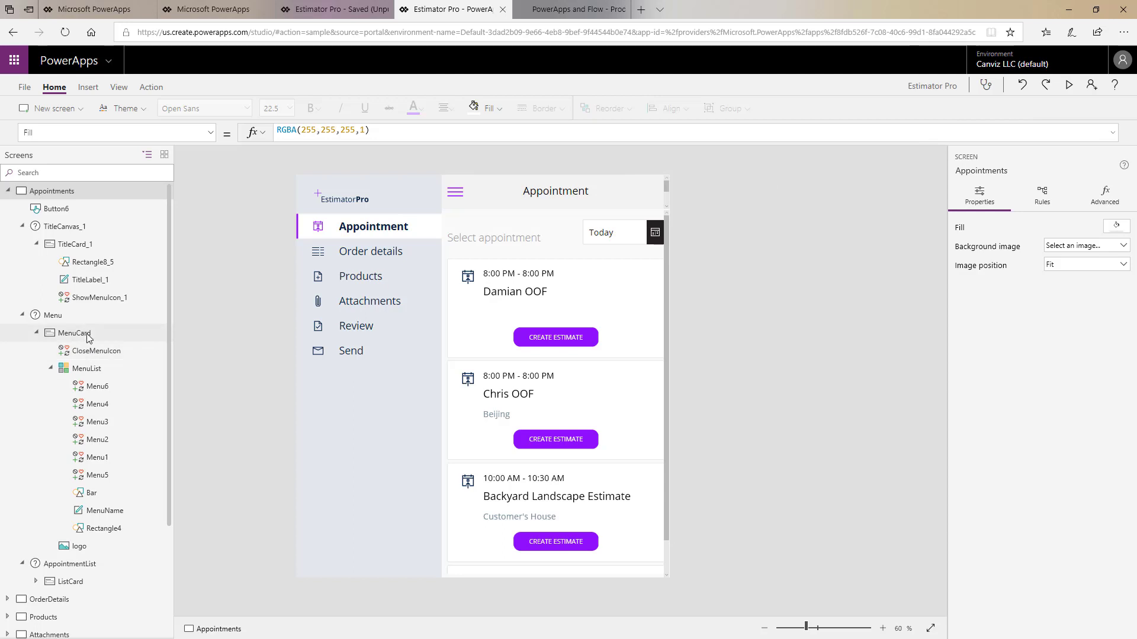
{"action": "left_click", "coordinate": [98, 350]}
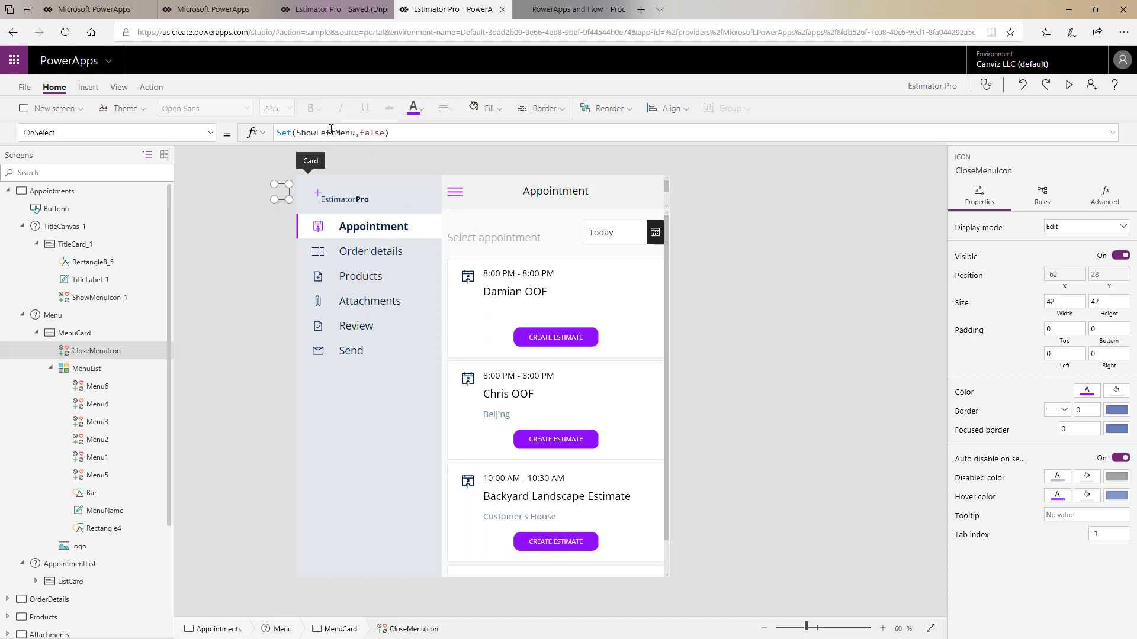
{"action": "double_click", "coordinate": [324, 132]}
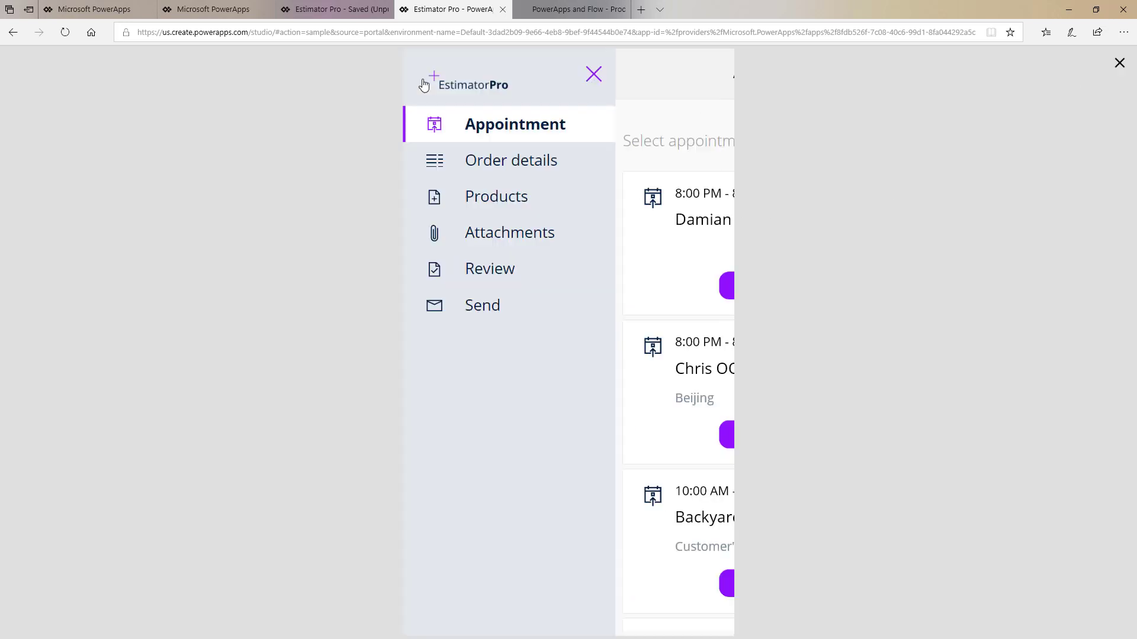
{"action": "mouse_move", "coordinate": [593, 75]}
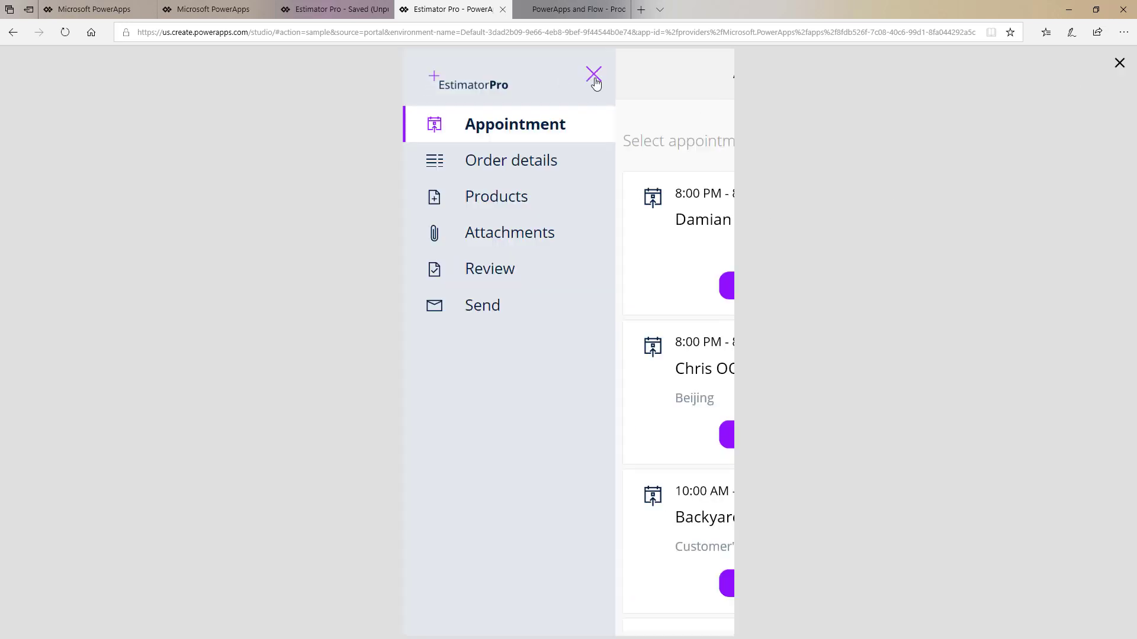
Step: Hide the slide-out menu in the running preview, leaving only the Appointment list
{"action": "left_click", "coordinate": [593, 75]}
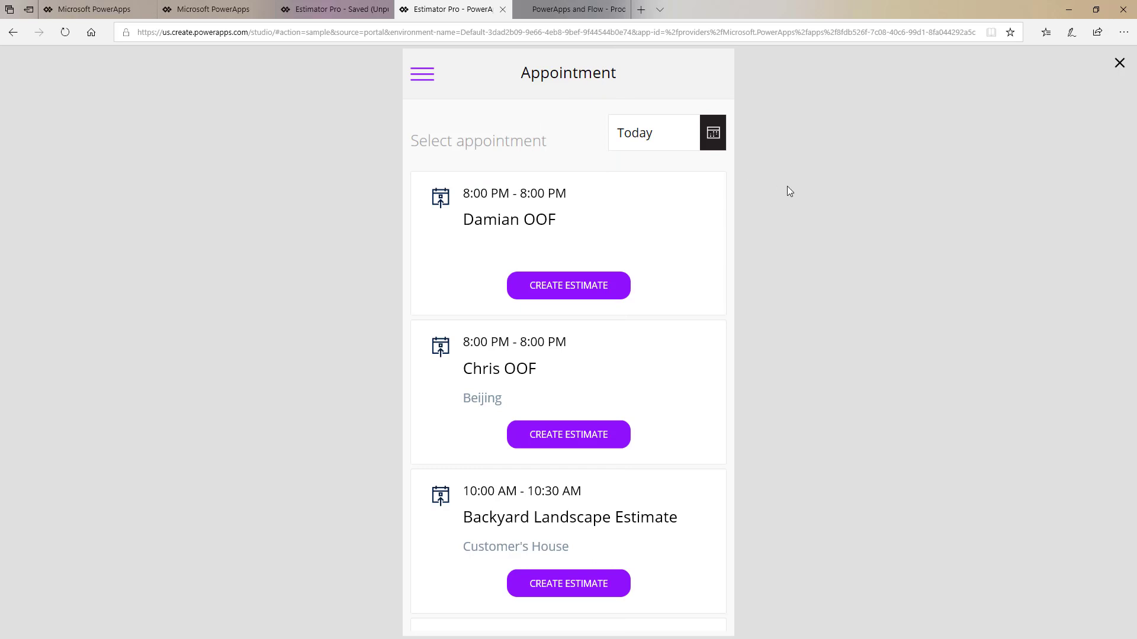
{"action": "mouse_move", "coordinate": [817, 185]}
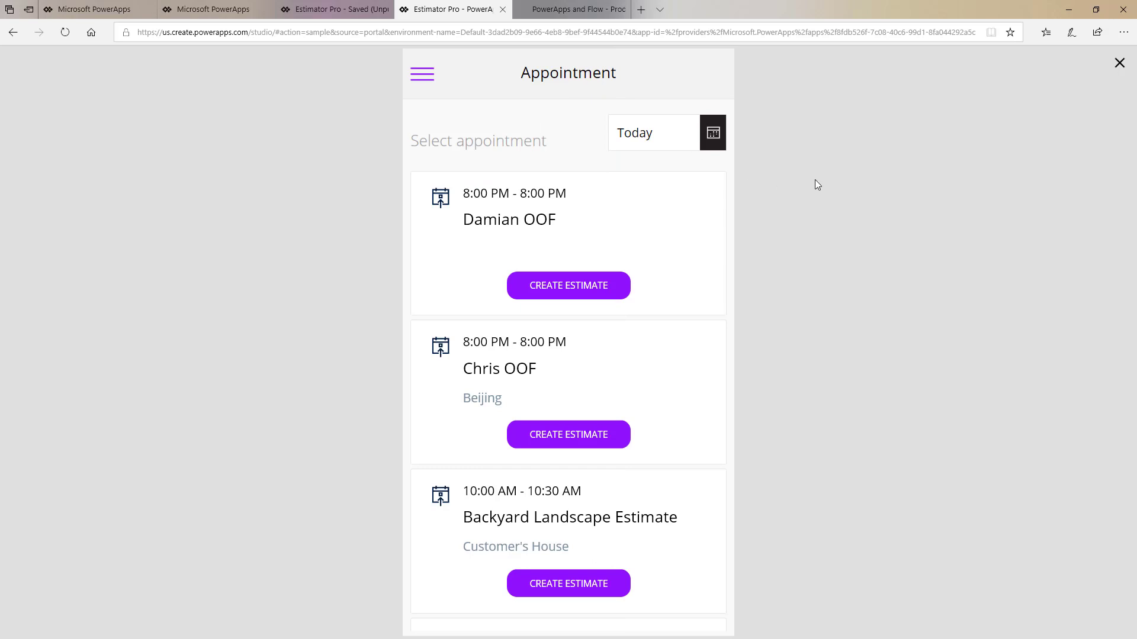